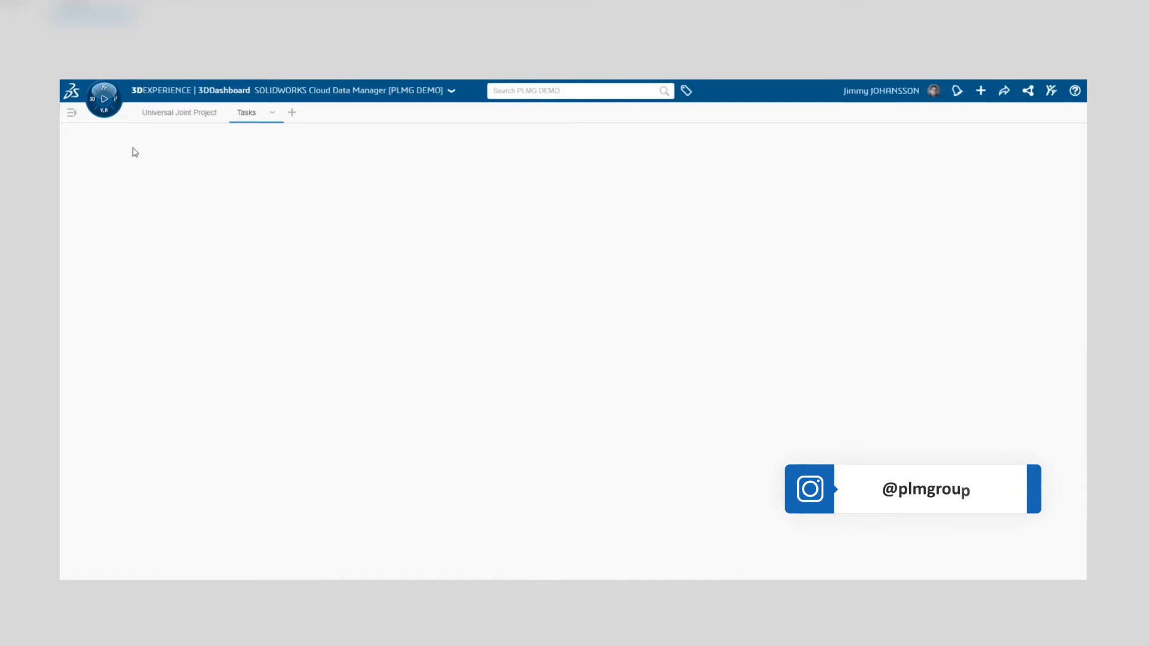
Launch ENOVIA Collaborative Tasks from My Apps into the Tasks tab
click(104, 97)
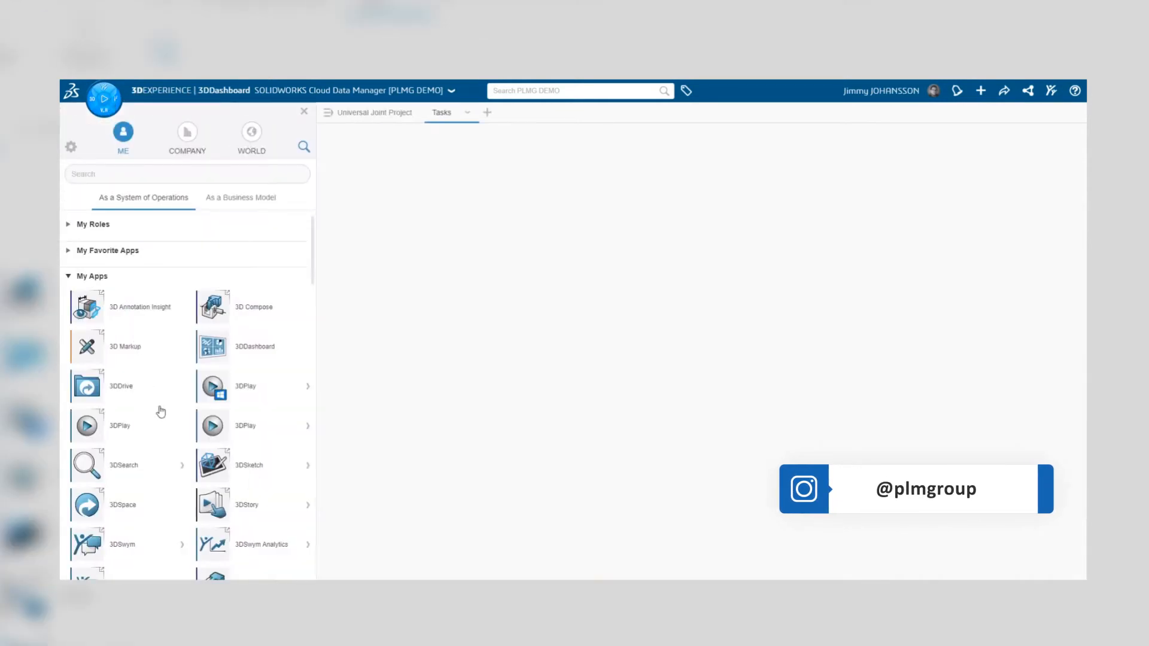
scroll(down, 3)
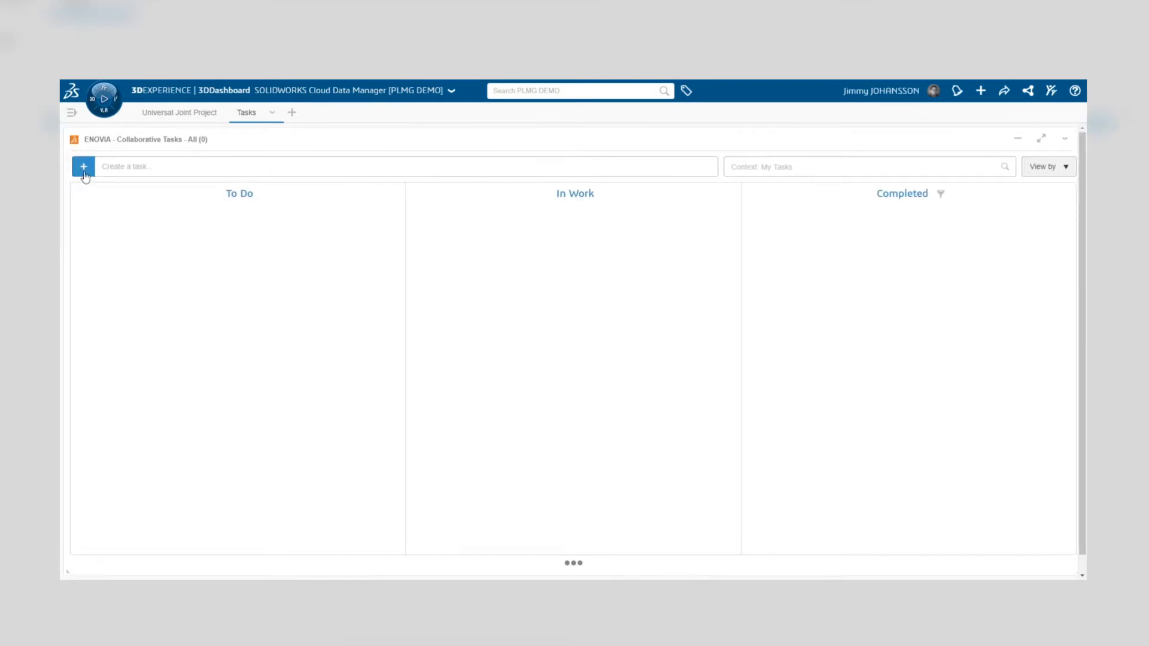
Create a Draft task named 'New Task' in the To Do column and show its details
click(84, 166)
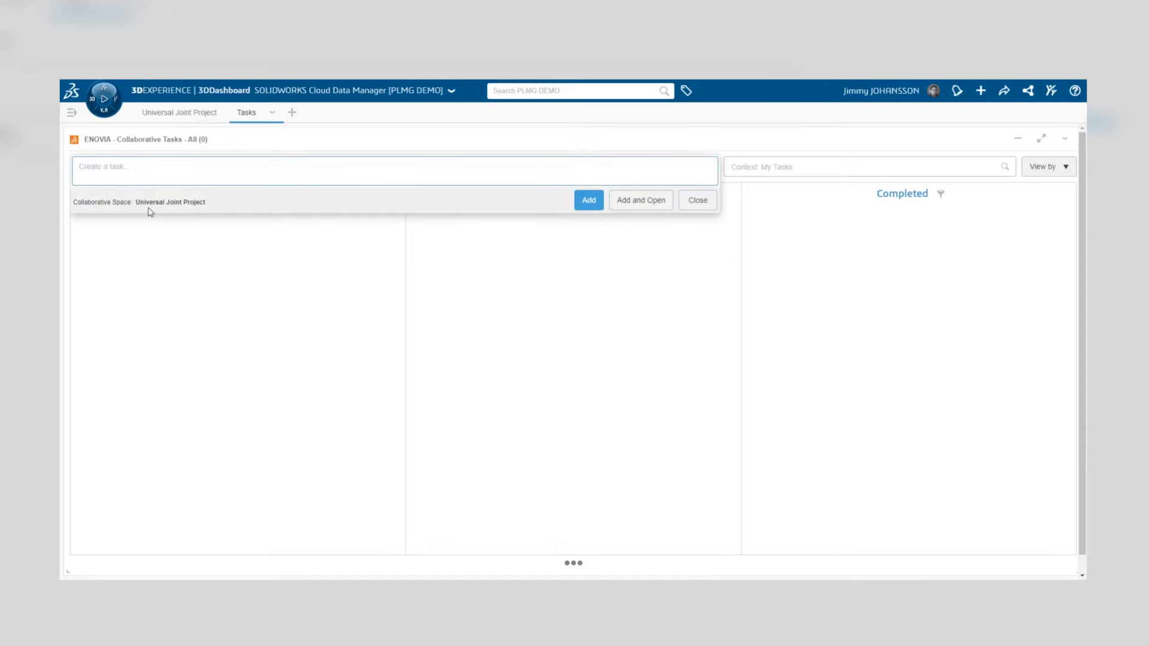
text(New T)
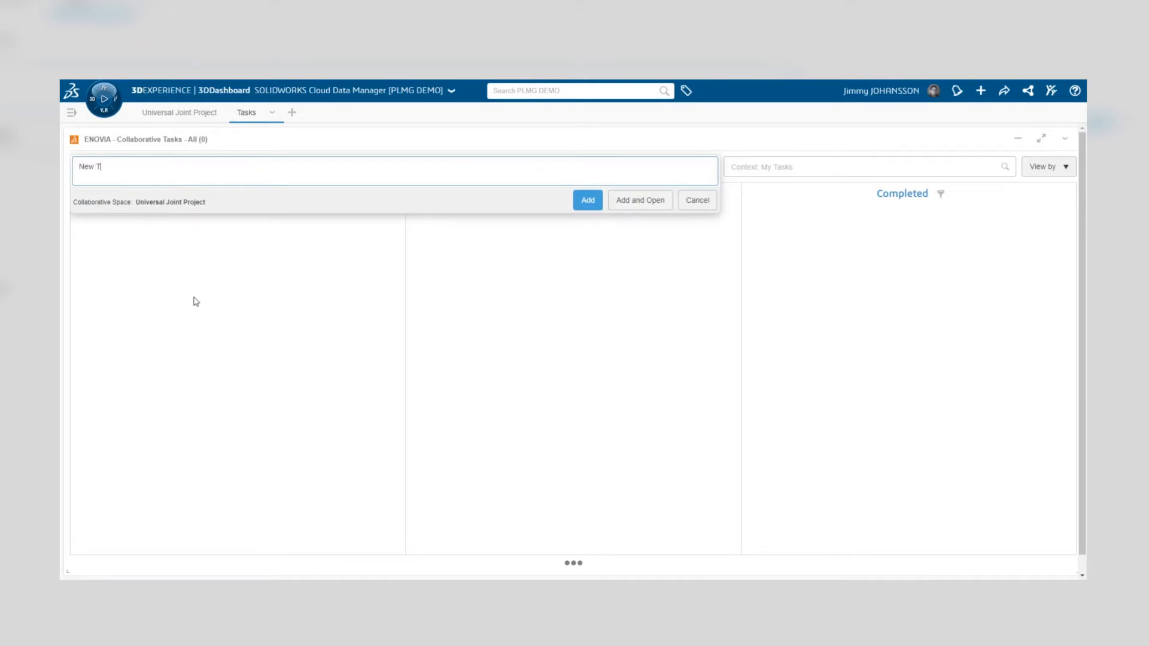
text(ask)
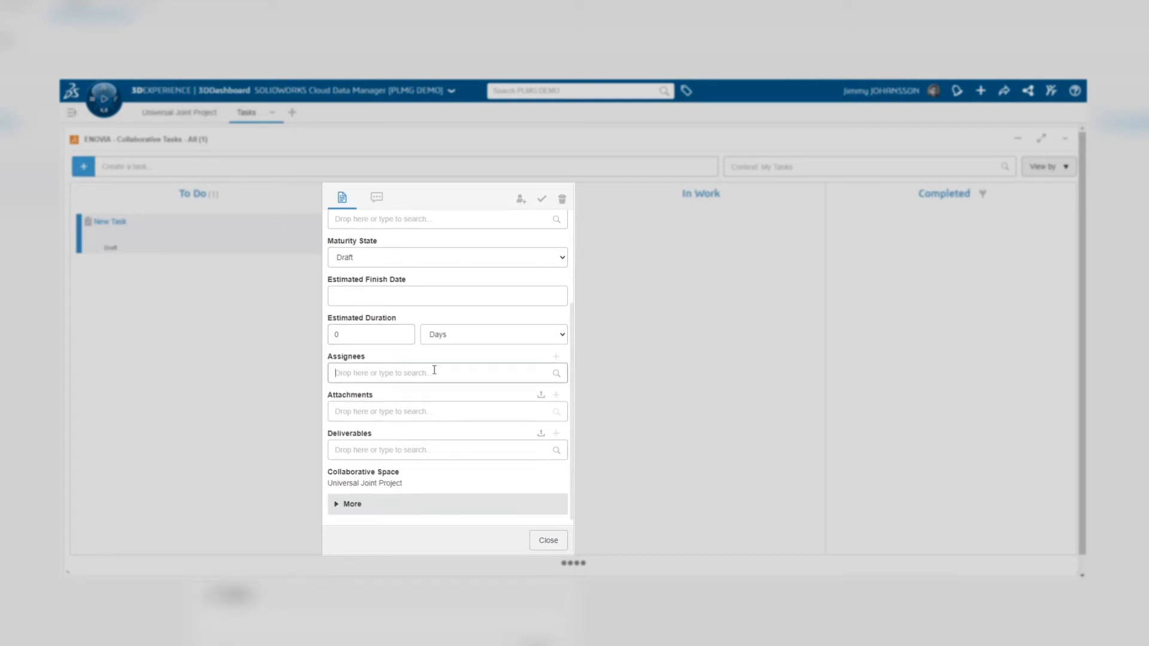
text(Jimmy)
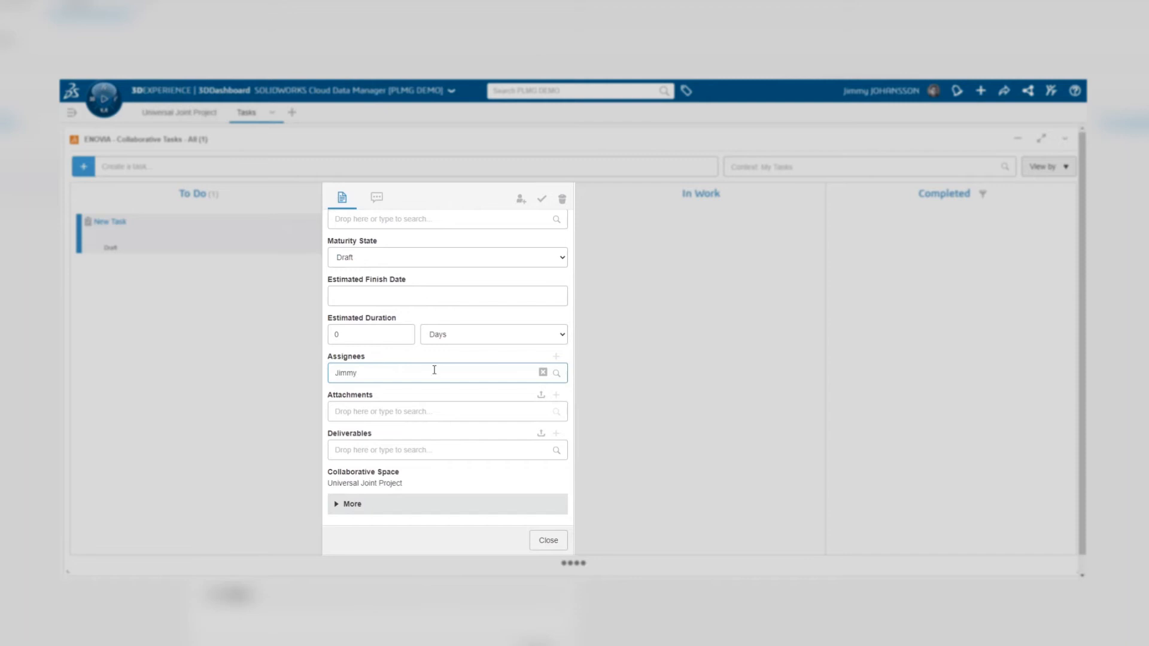
click(543, 373)
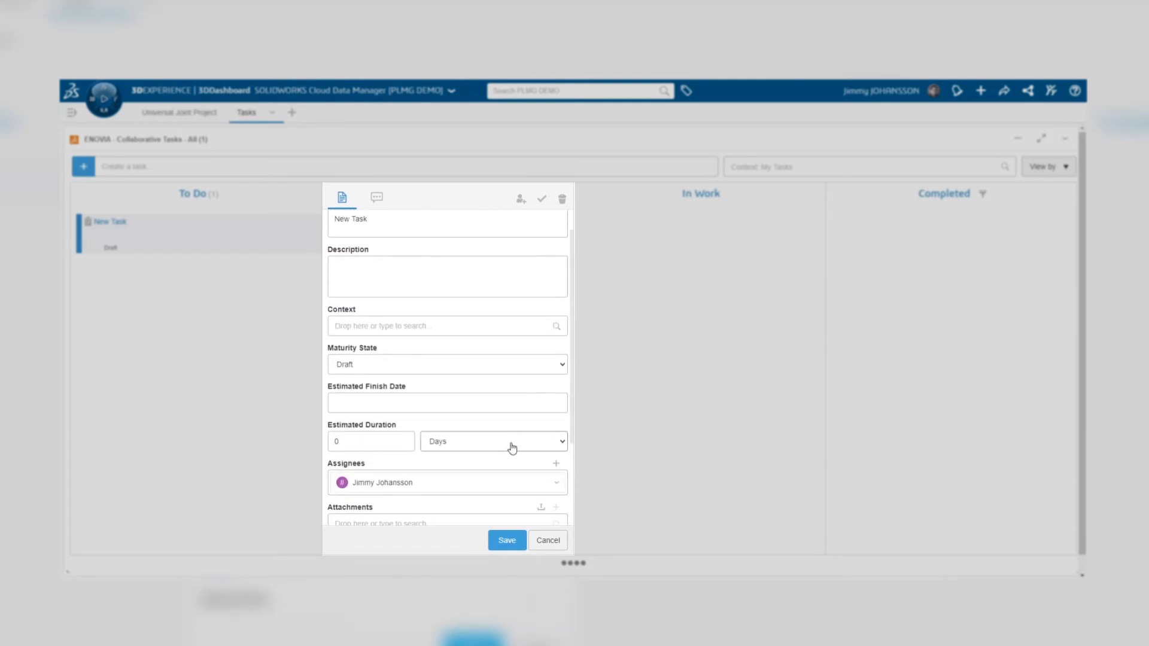
scroll(down, 3)
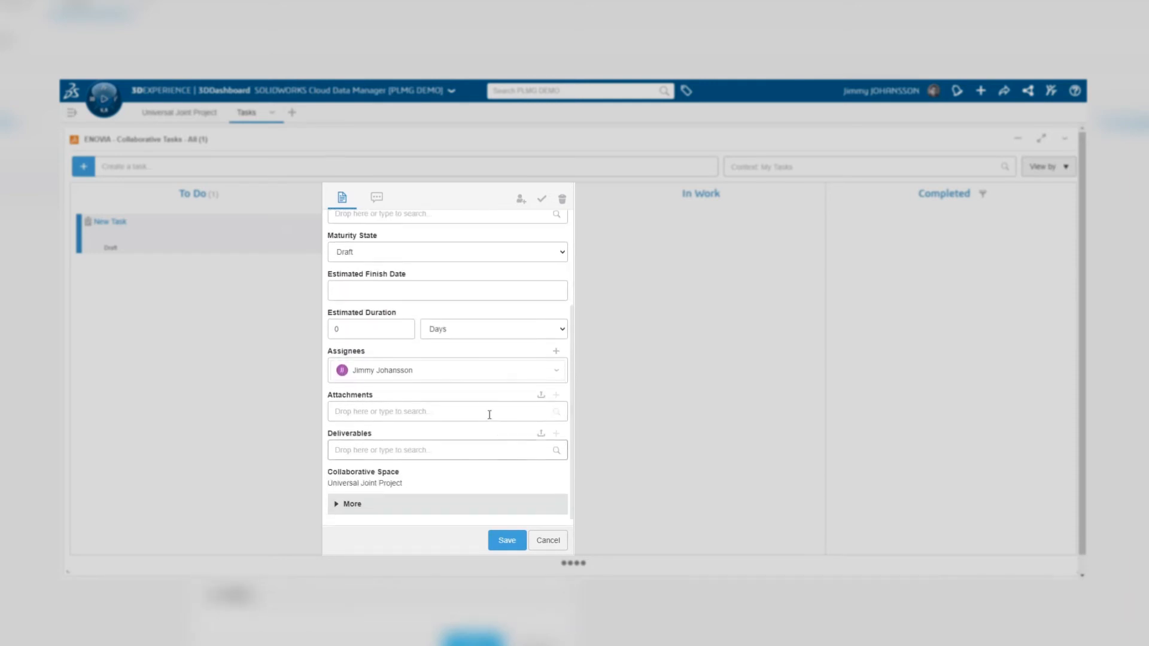
mouse_move(504, 433)
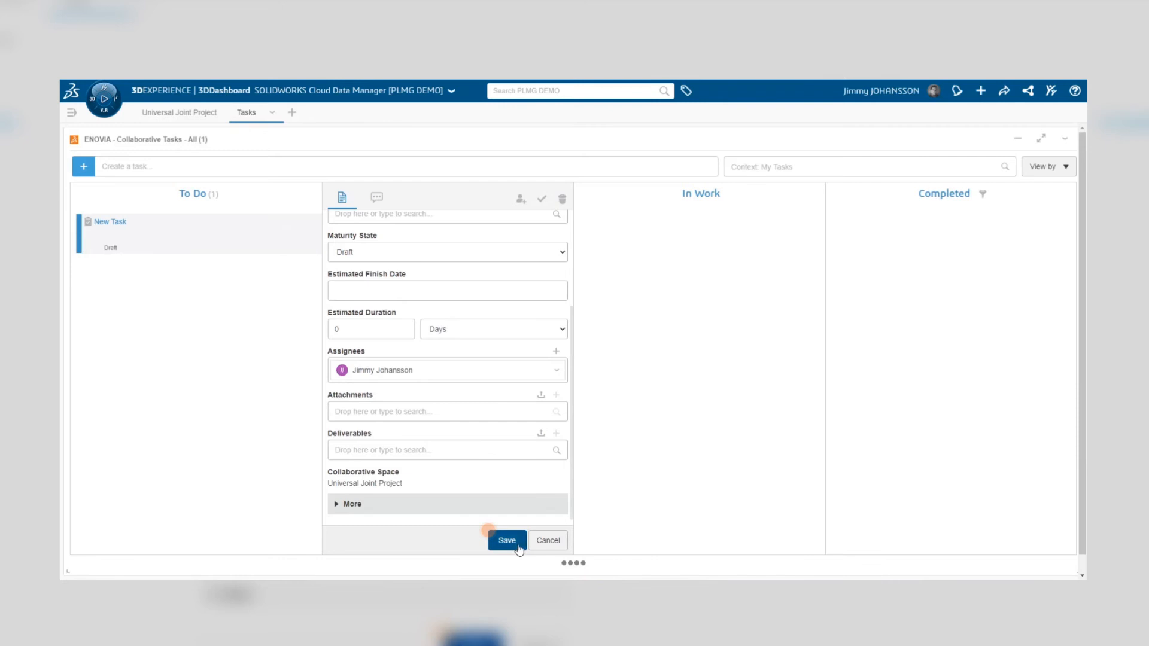
click(506, 540)
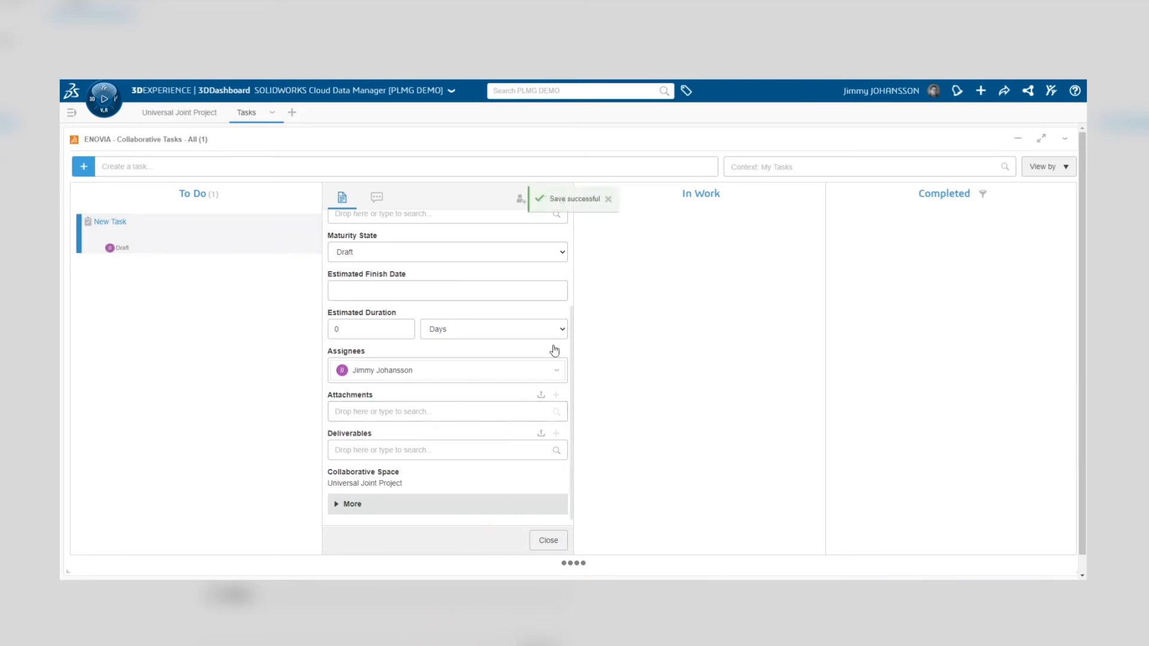